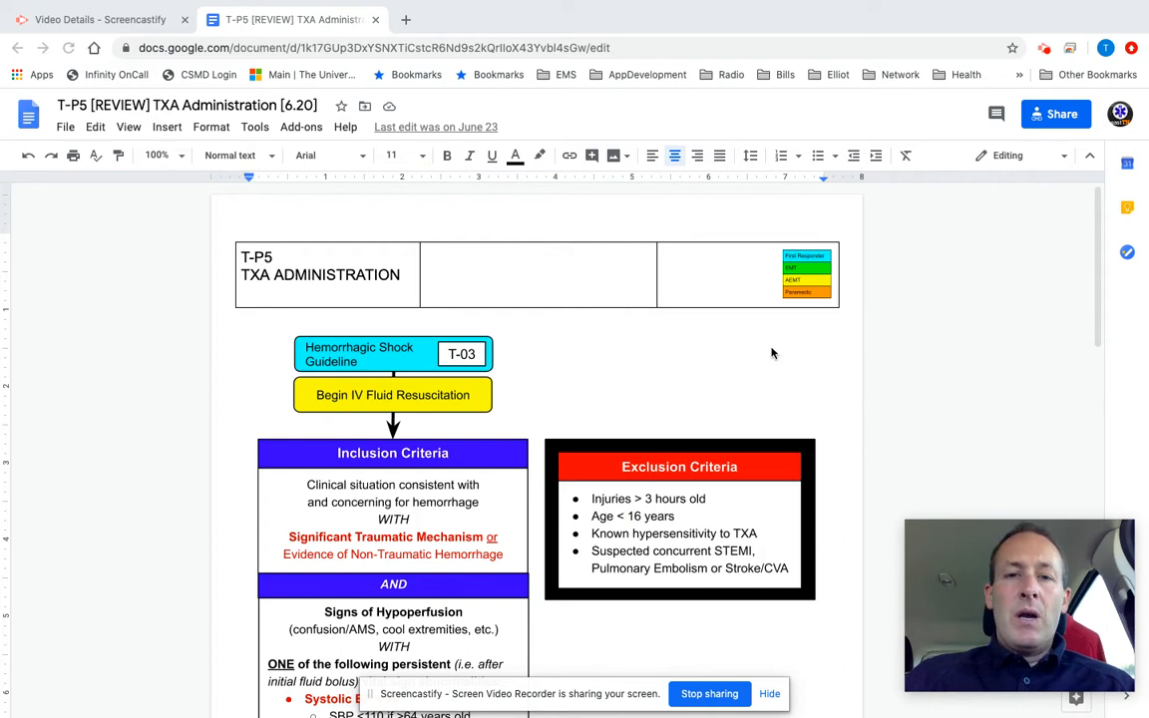
mouse_move(884, 373)
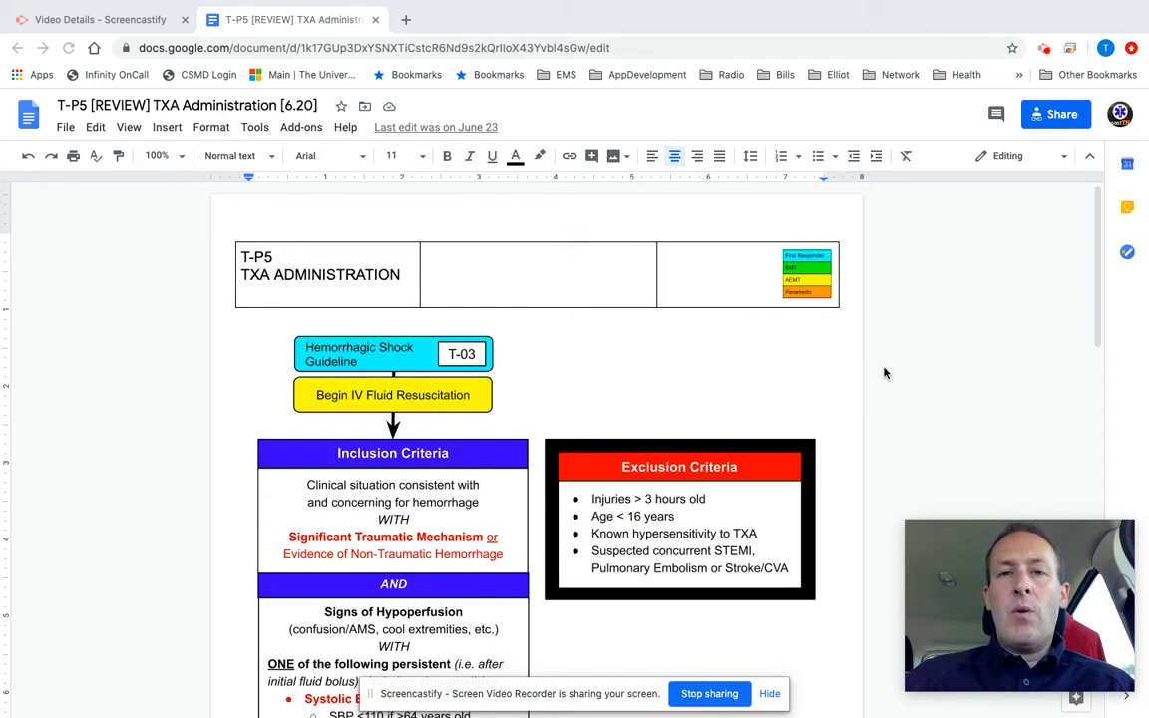
mouse_move(892, 381)
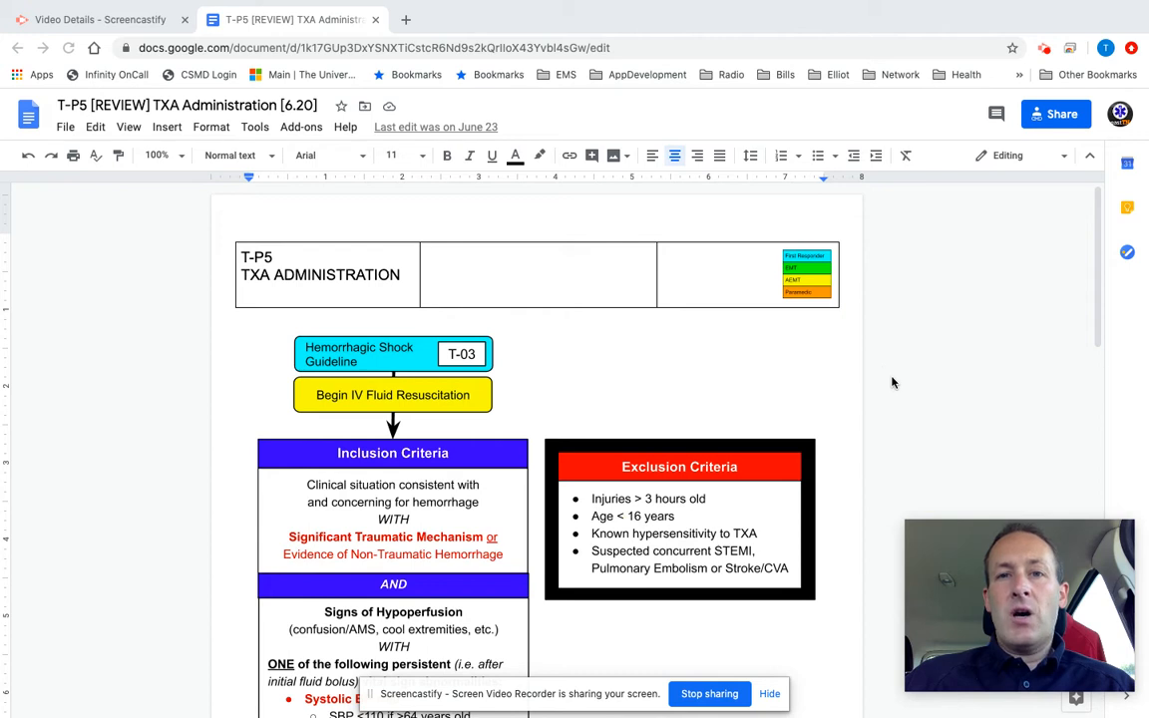
mouse_move(896, 383)
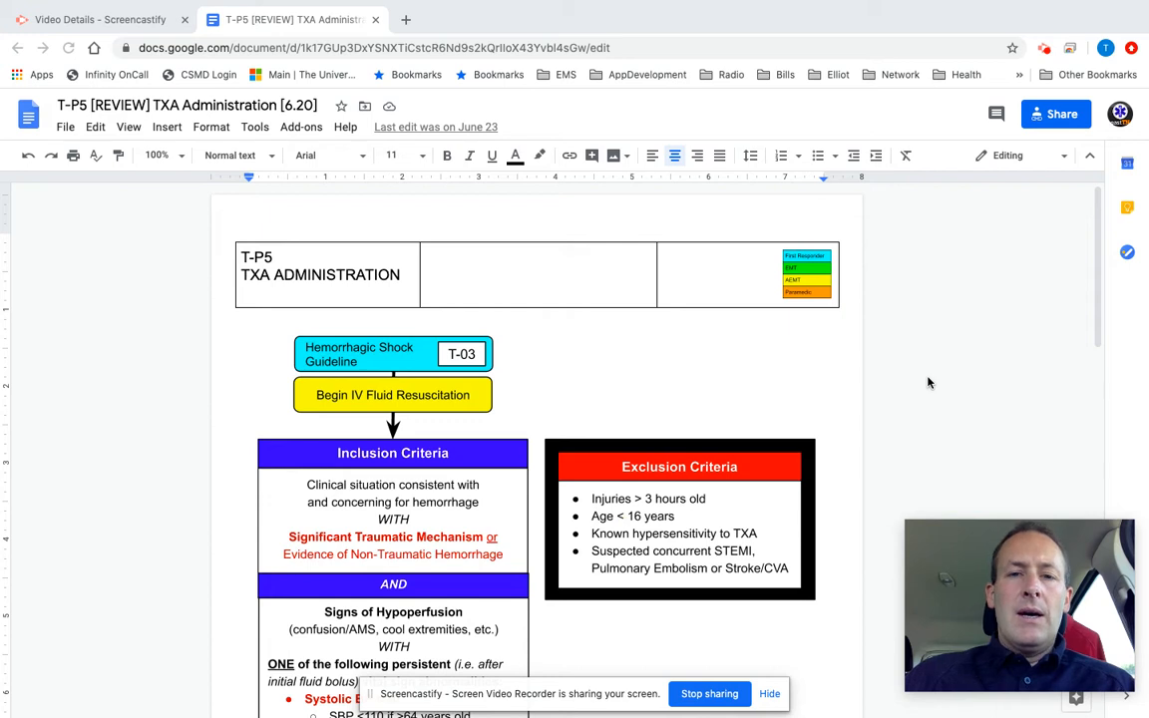
mouse_move(926, 385)
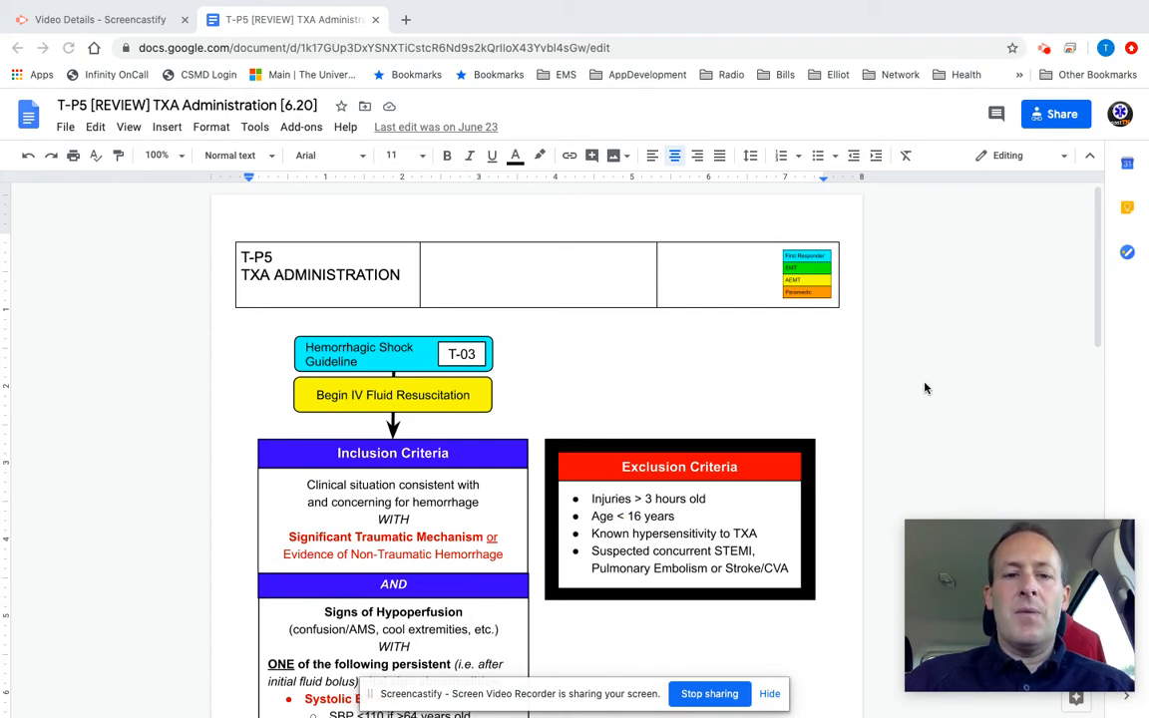
scroll(down, 3)
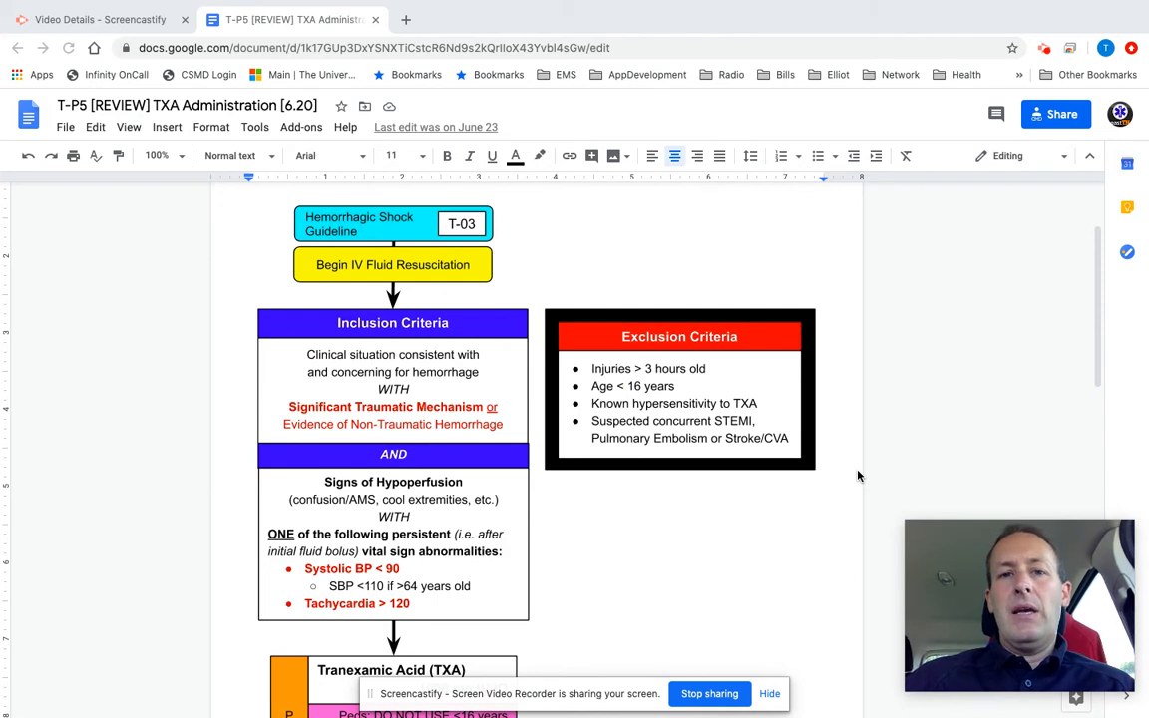
mouse_move(873, 461)
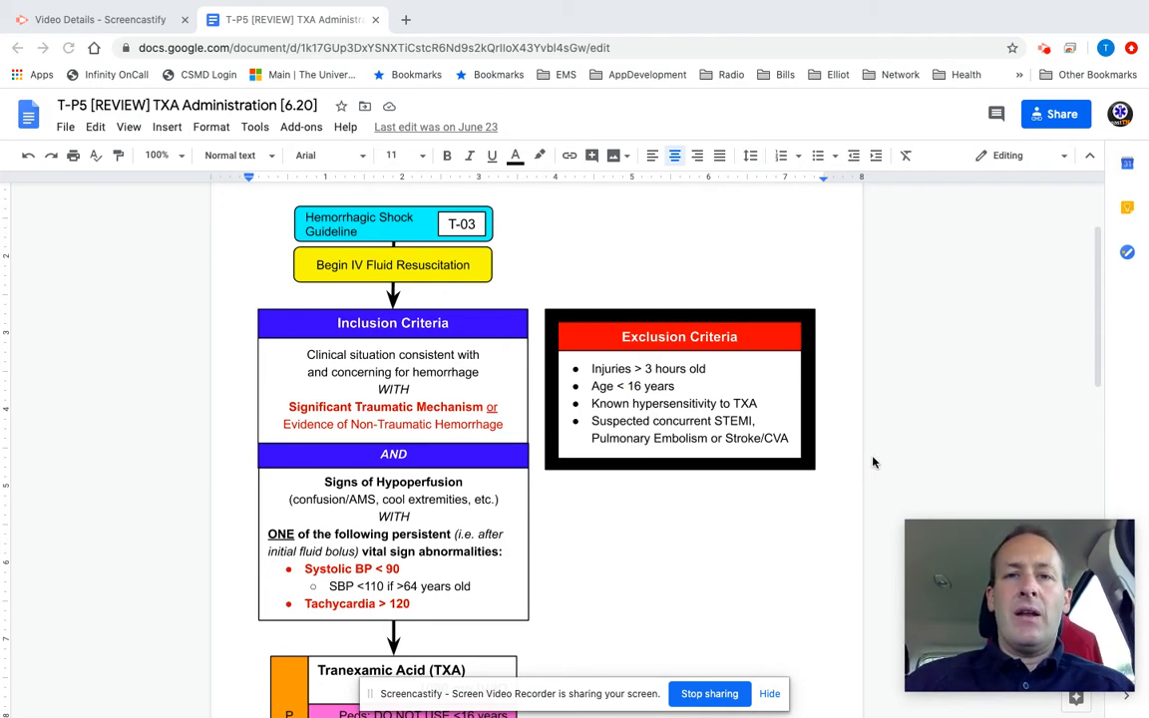
scroll(down, 3)
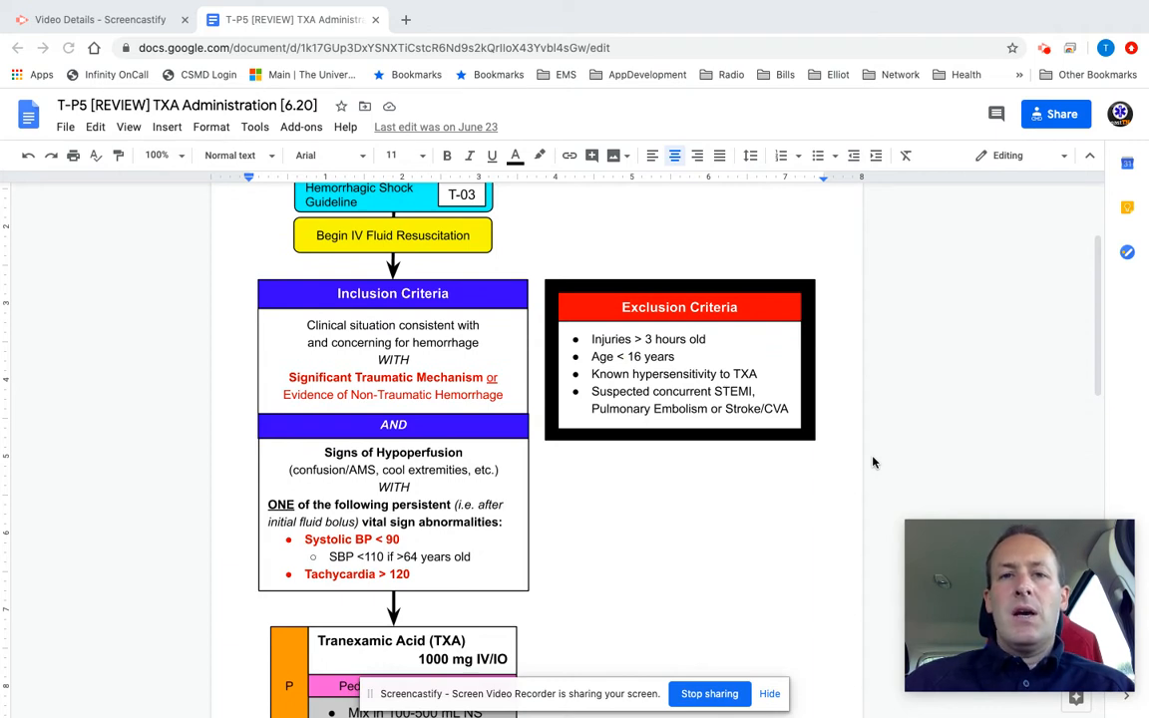
mouse_move(875, 438)
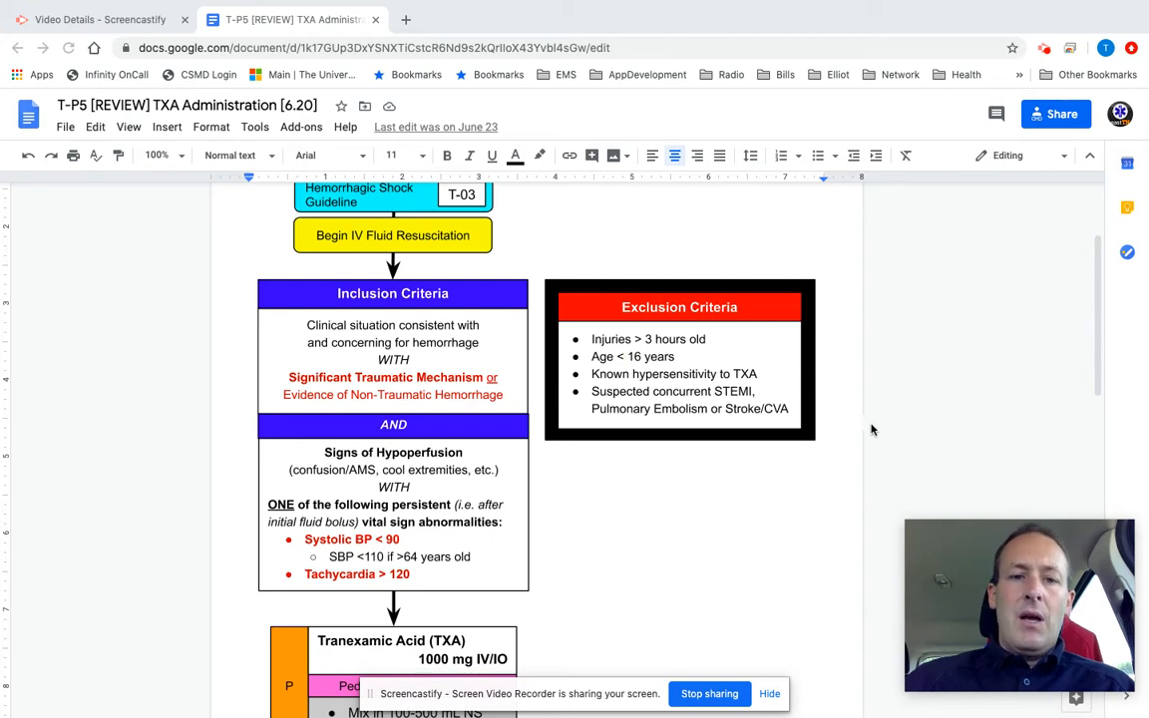
scroll(down, 3)
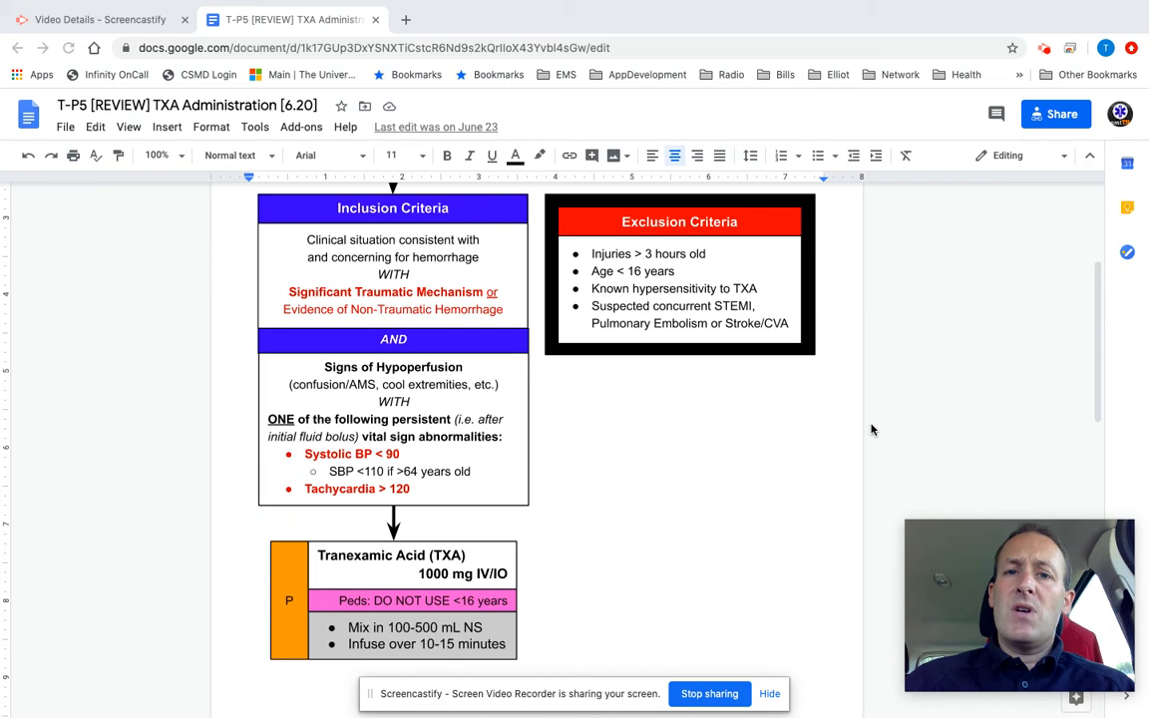
mouse_move(876, 418)
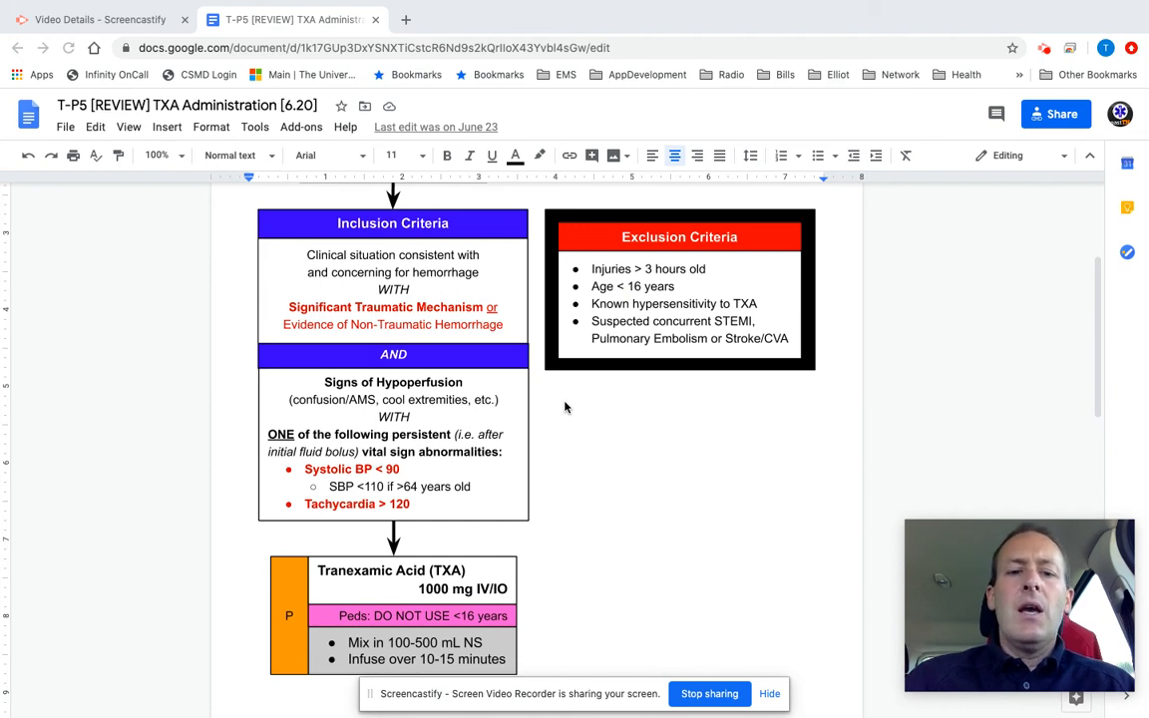
mouse_move(525, 489)
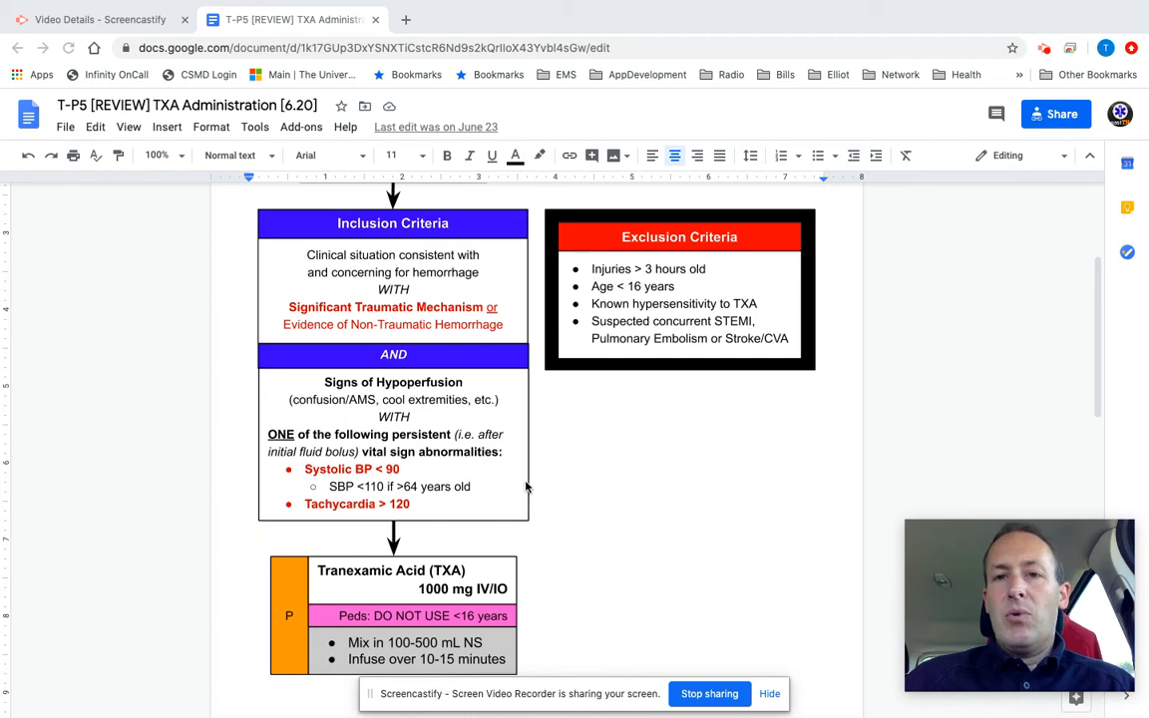
mouse_move(544, 489)
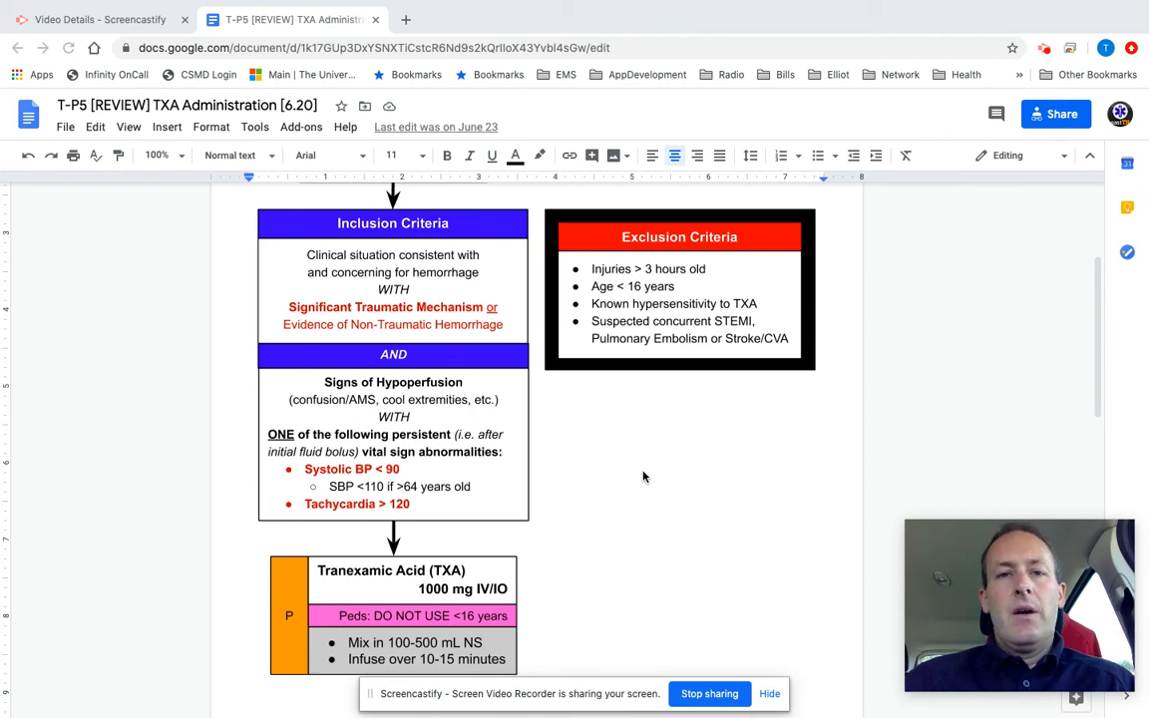
mouse_move(648, 457)
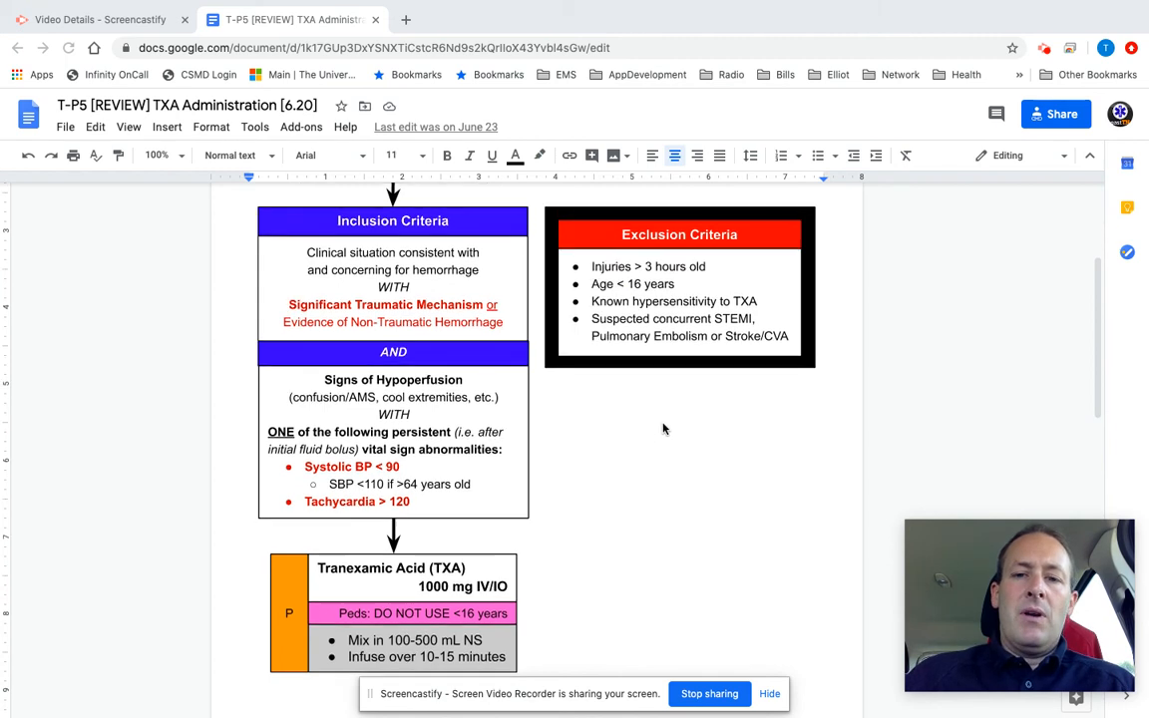
scroll(down, 3)
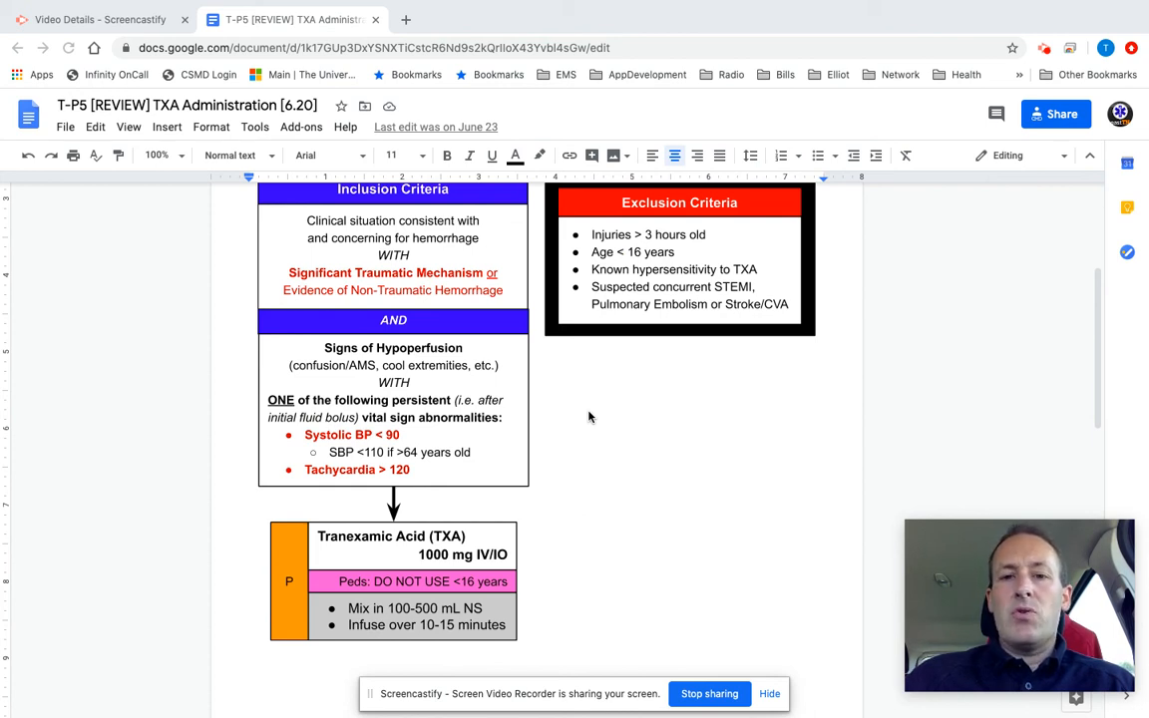
scroll(down, 3)
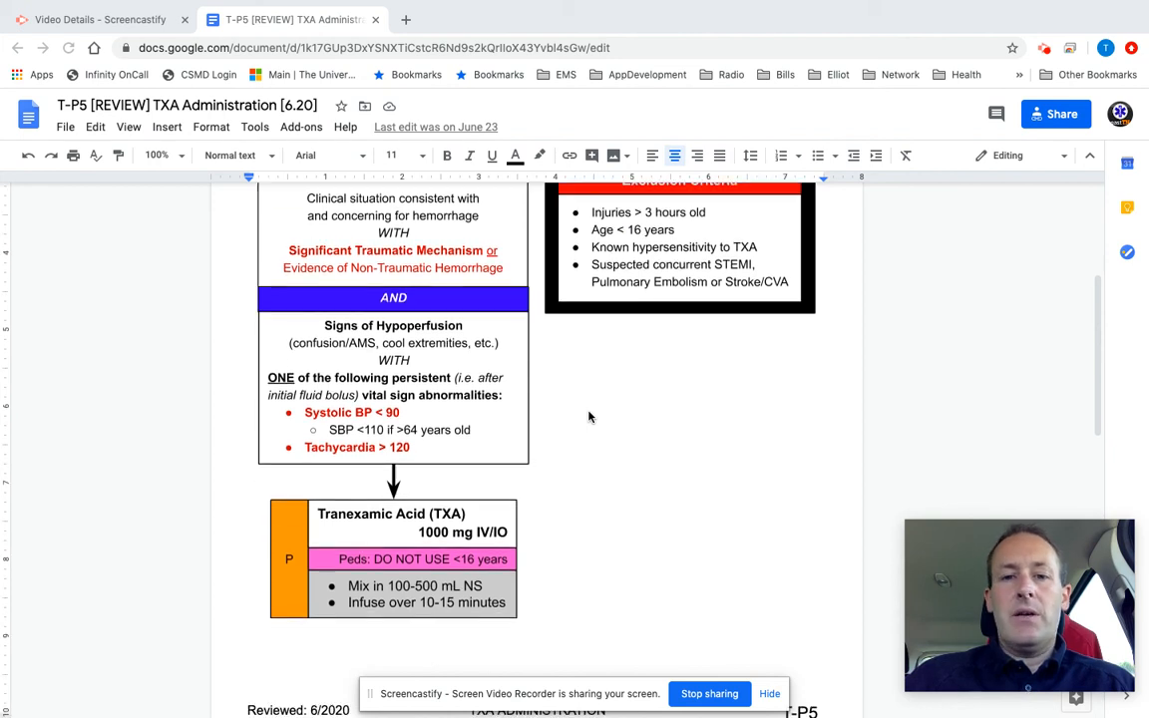
scroll(down, 3)
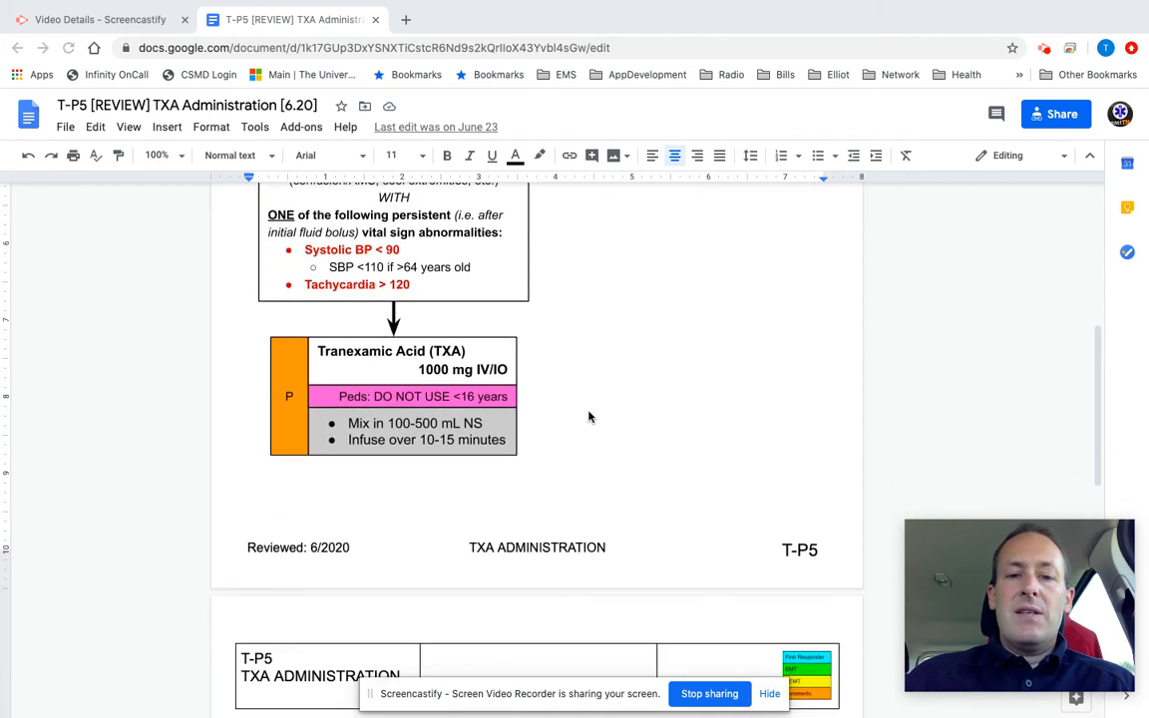
mouse_move(692, 351)
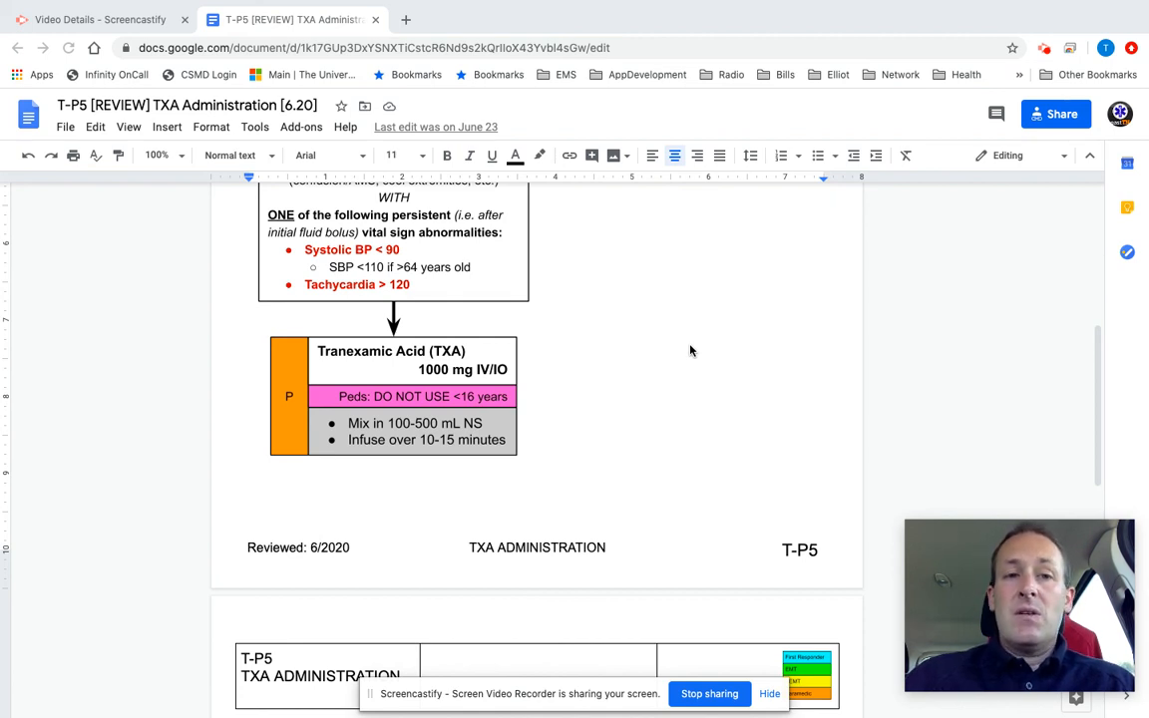
mouse_move(678, 357)
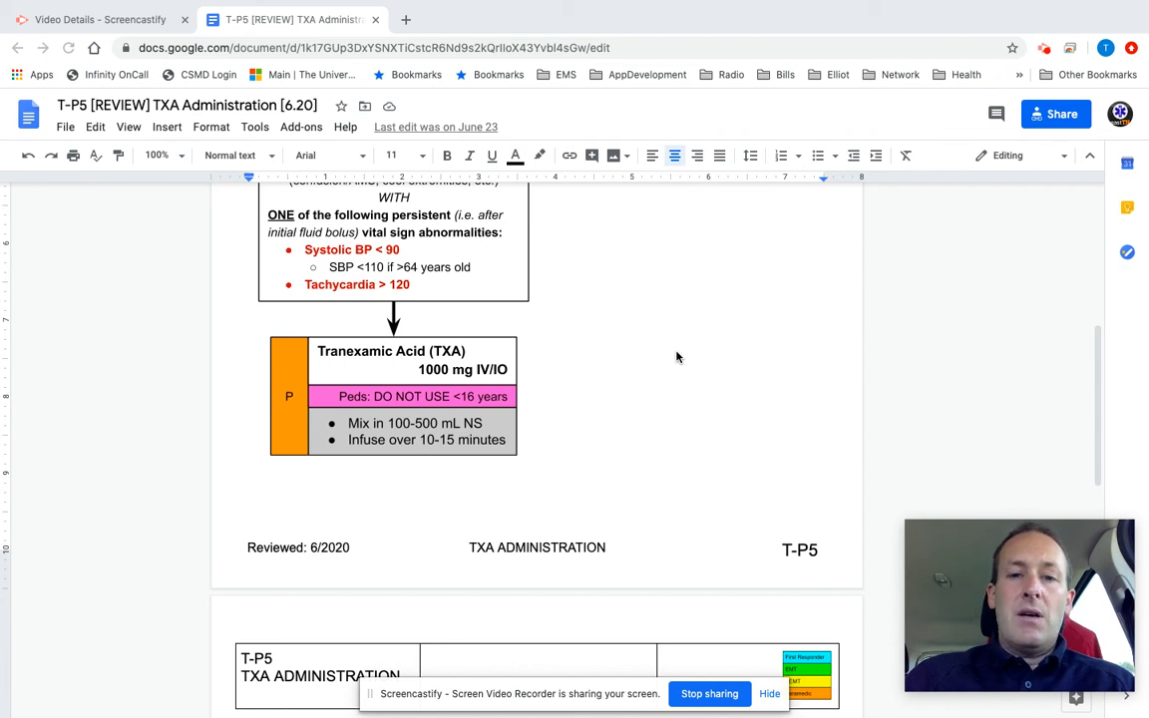
scroll(up, 3)
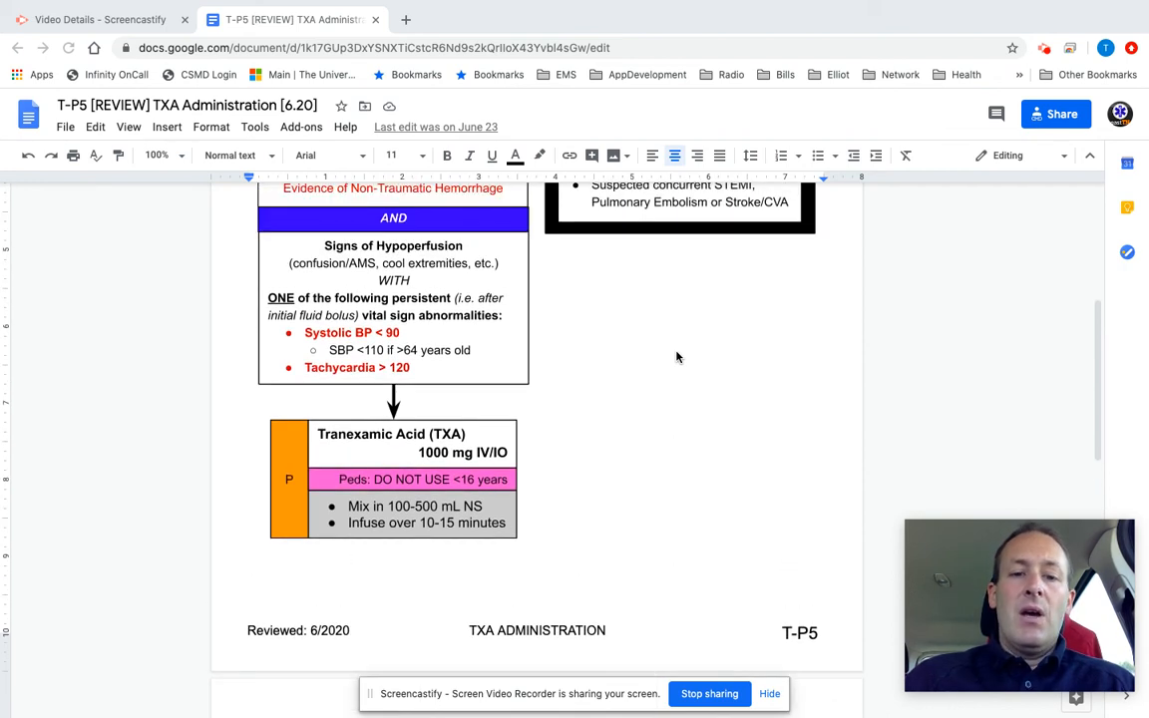